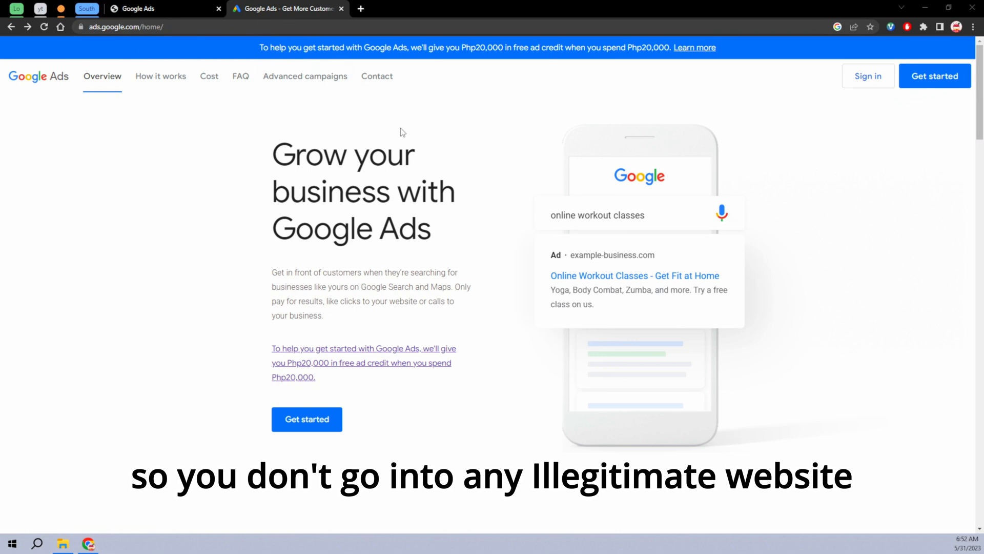
mouse_move(899, 135)
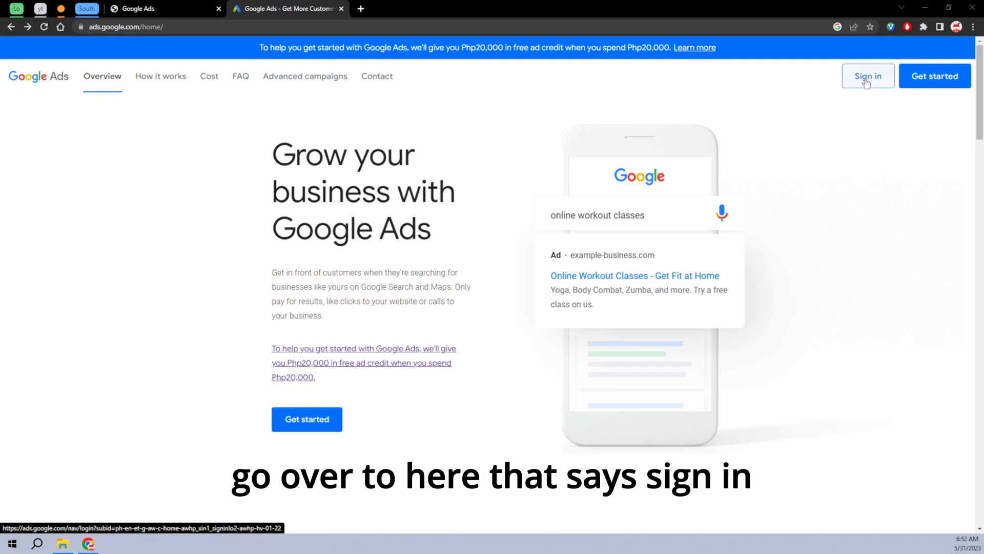
Sign in from the Google Ads home page to reach the account selection list
left_click(867, 76)
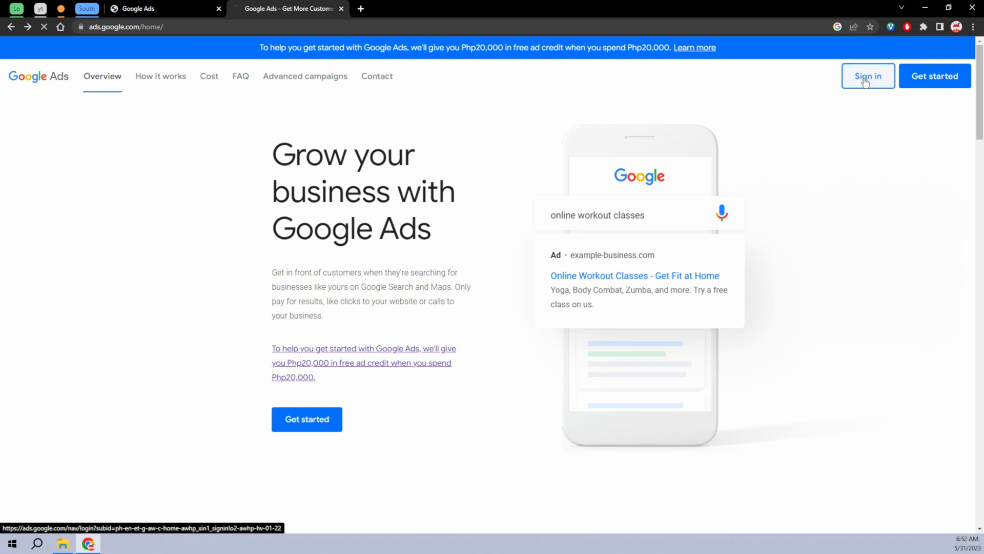
left_click(867, 76)
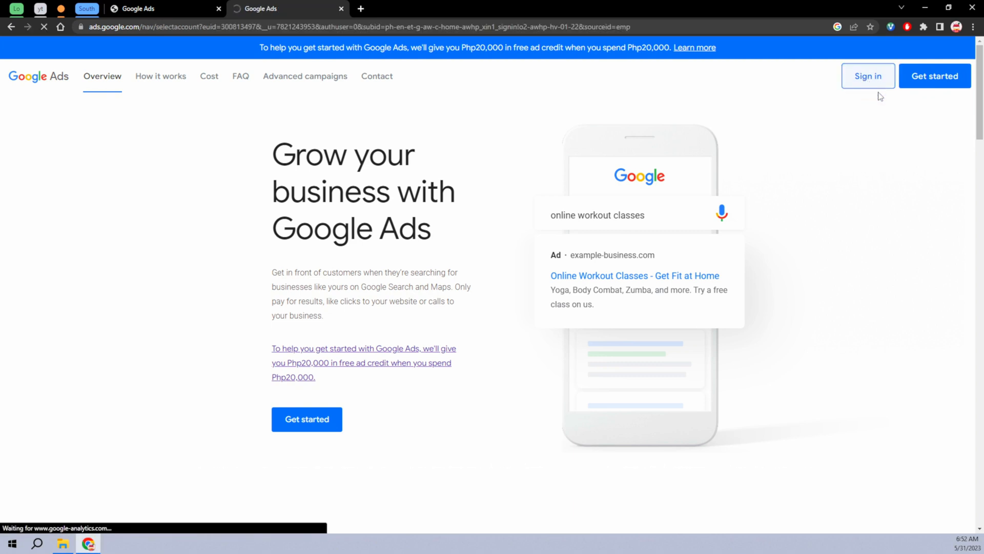
left_click(868, 76)
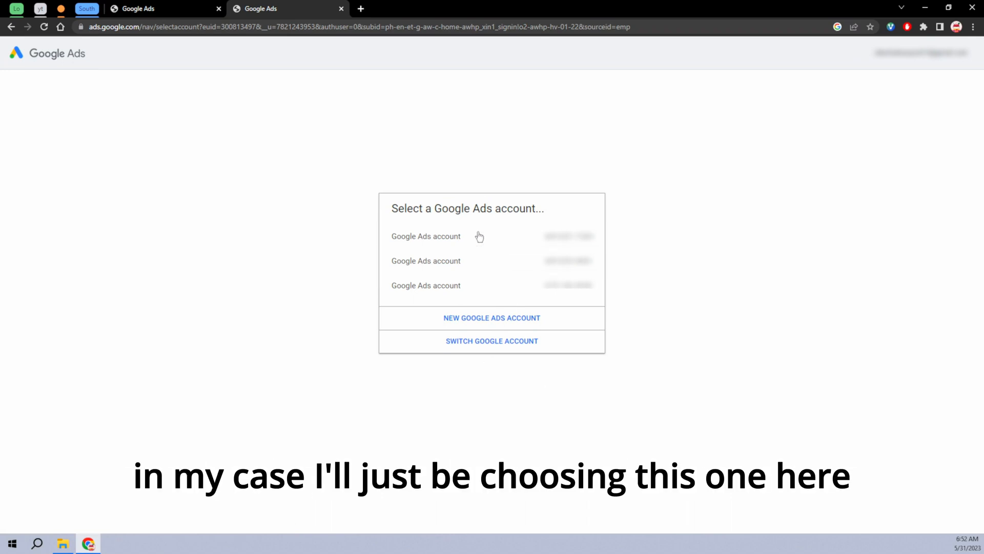
Enter the first Google Ads account and show its Preferences page via Tools and settings > Setup
left_click(425, 236)
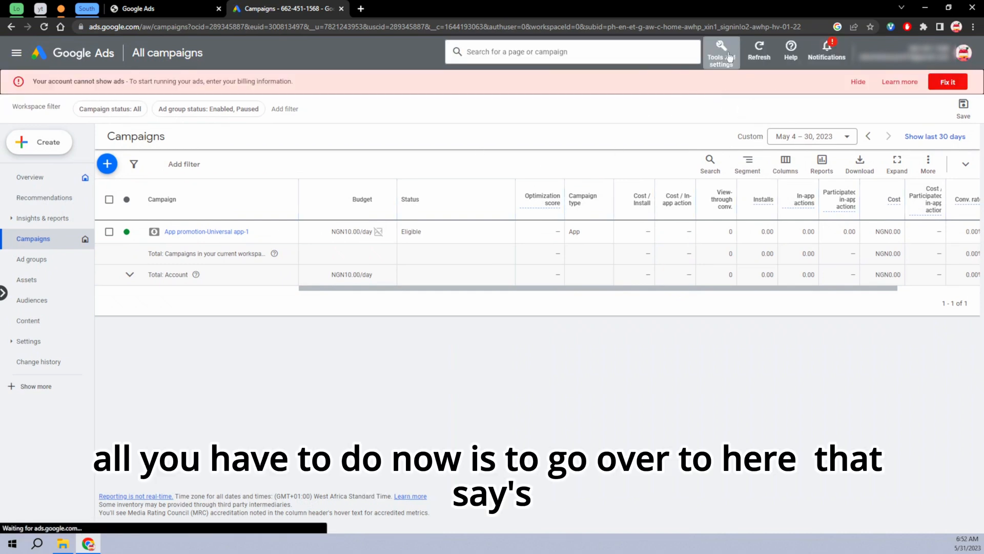
left_click(721, 51)
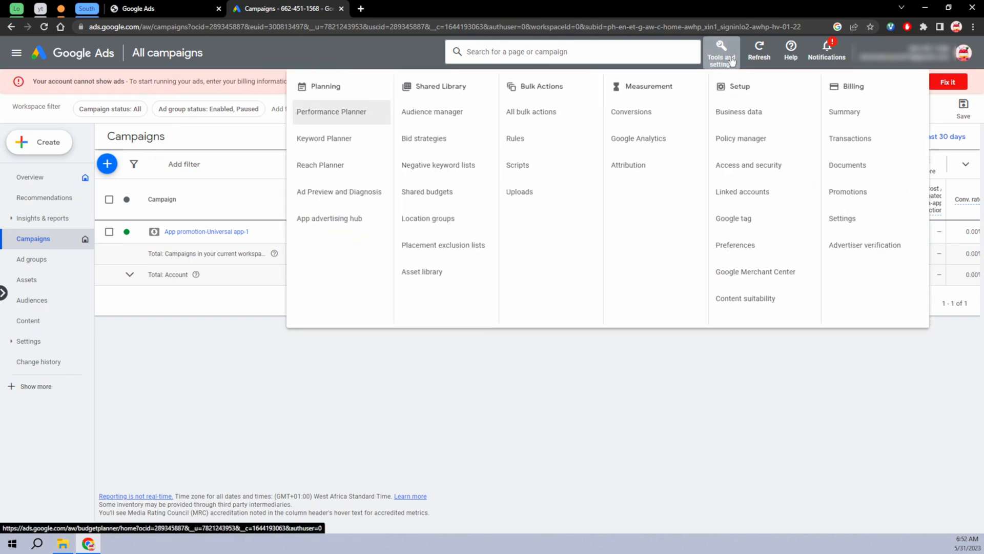
left_click(735, 245)
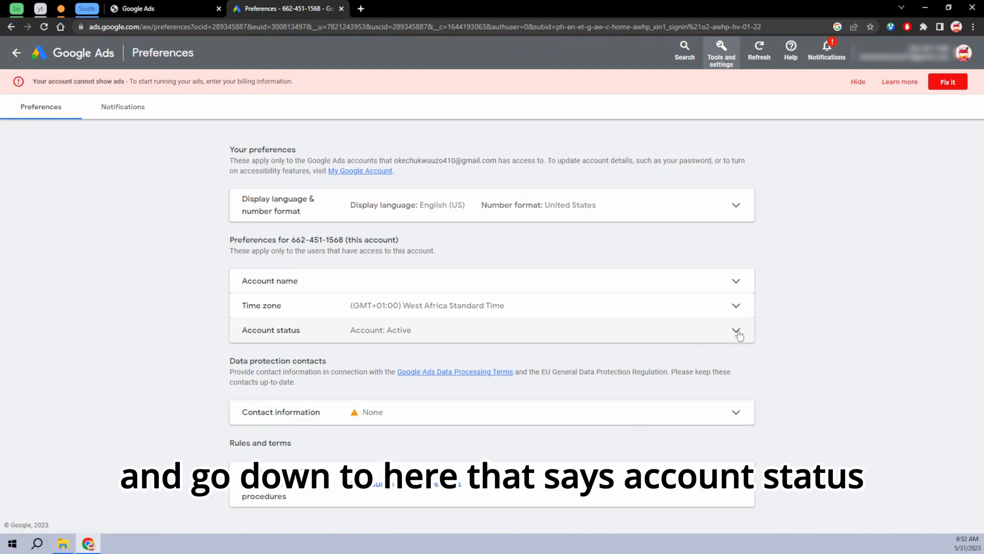
Cancel the account from Account status so its ads are marked as not running
left_click(737, 329)
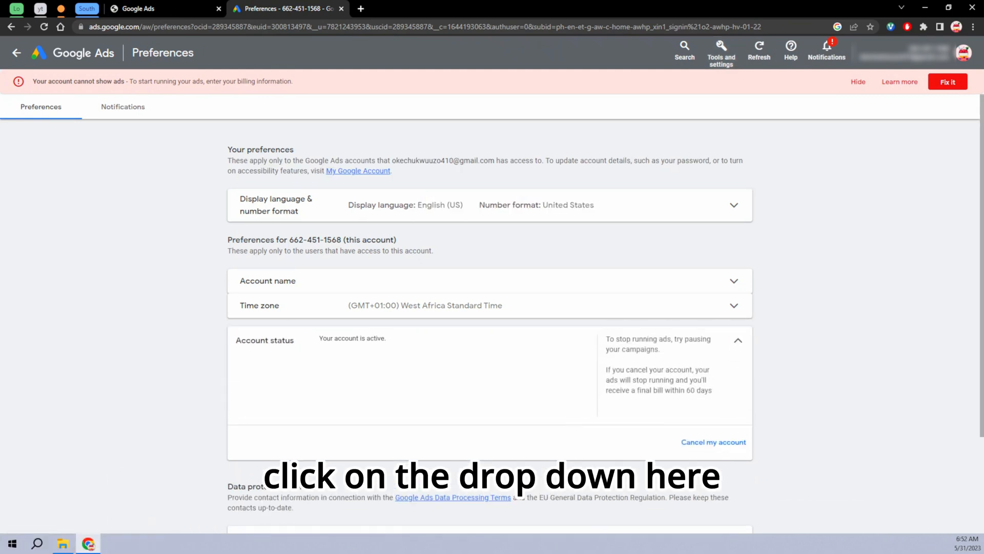
left_click(713, 442)
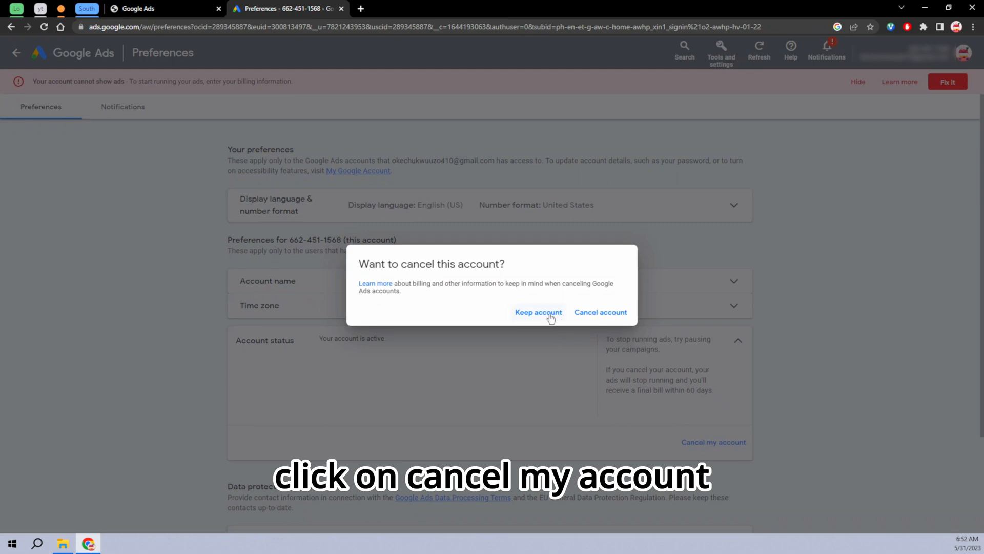
left_click(599, 312)
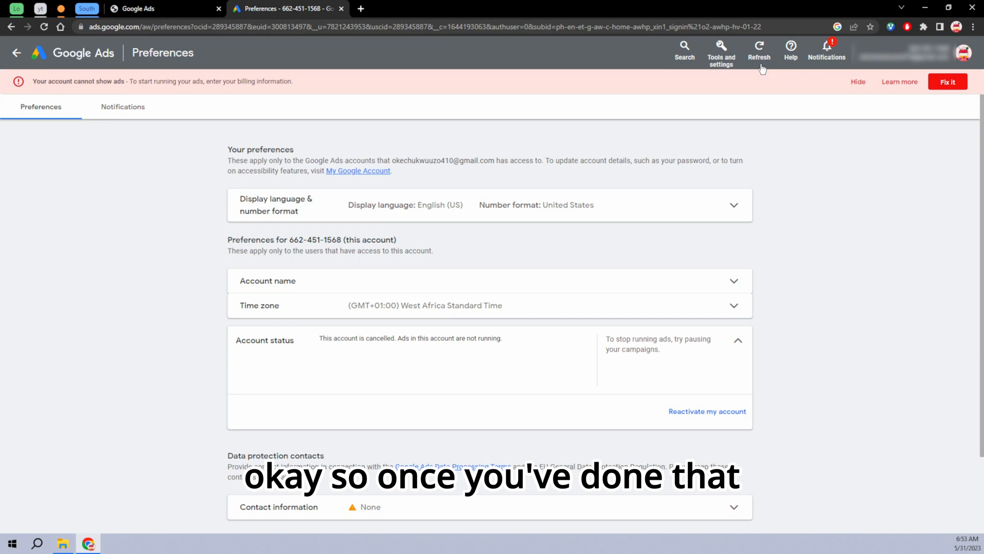
Go to Access and security under Setup to list the account's users
left_click(721, 50)
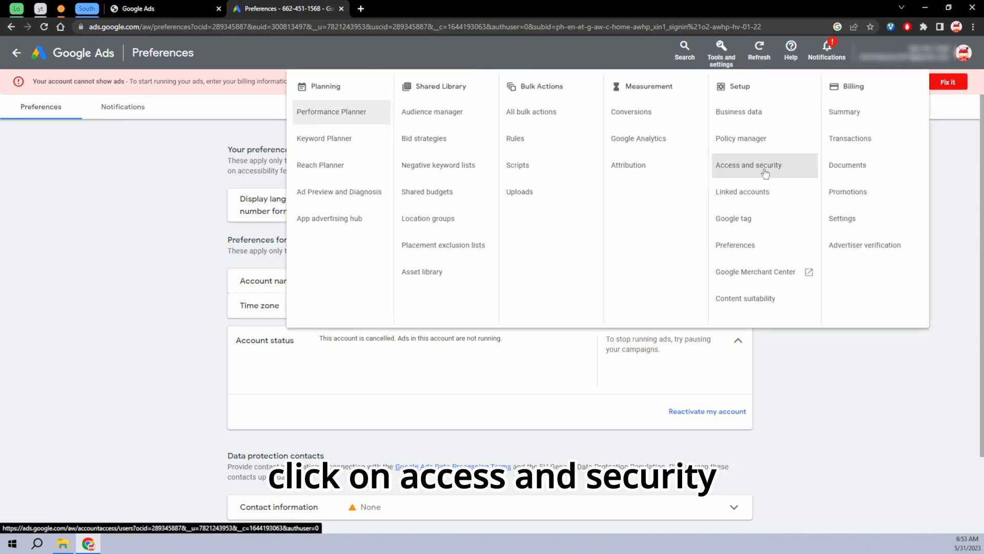
left_click(748, 164)
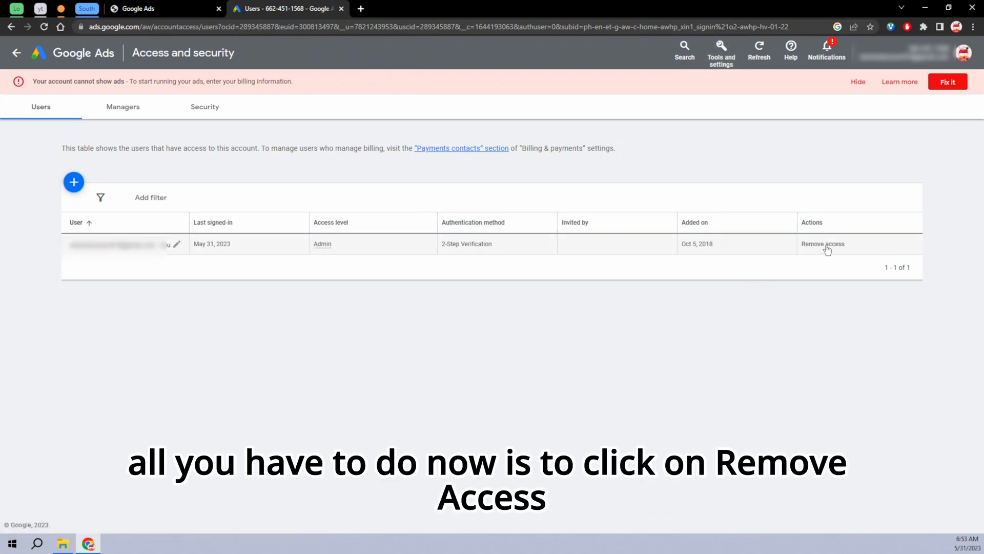
Request removal of the admin user's access and confirm it in the dialog
left_click(823, 244)
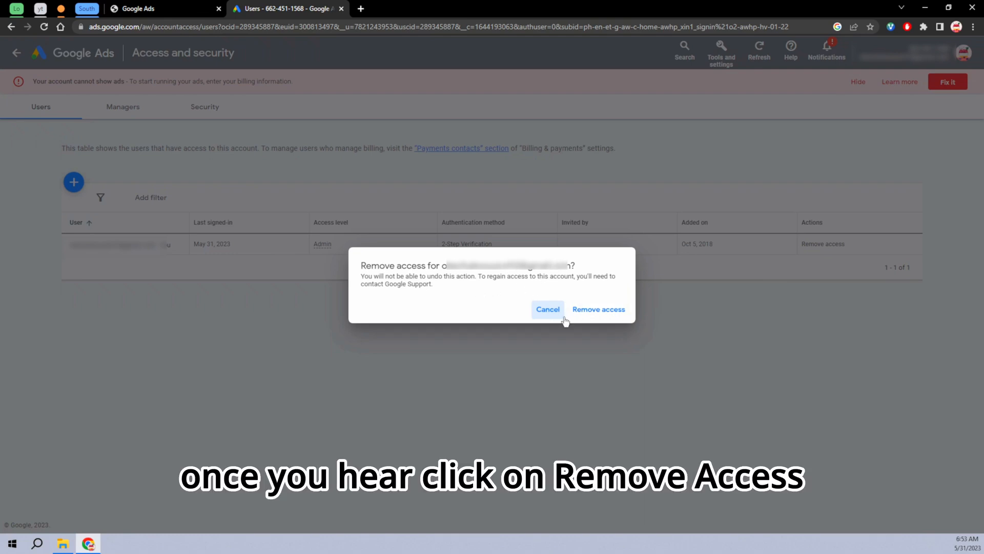
left_click(598, 309)
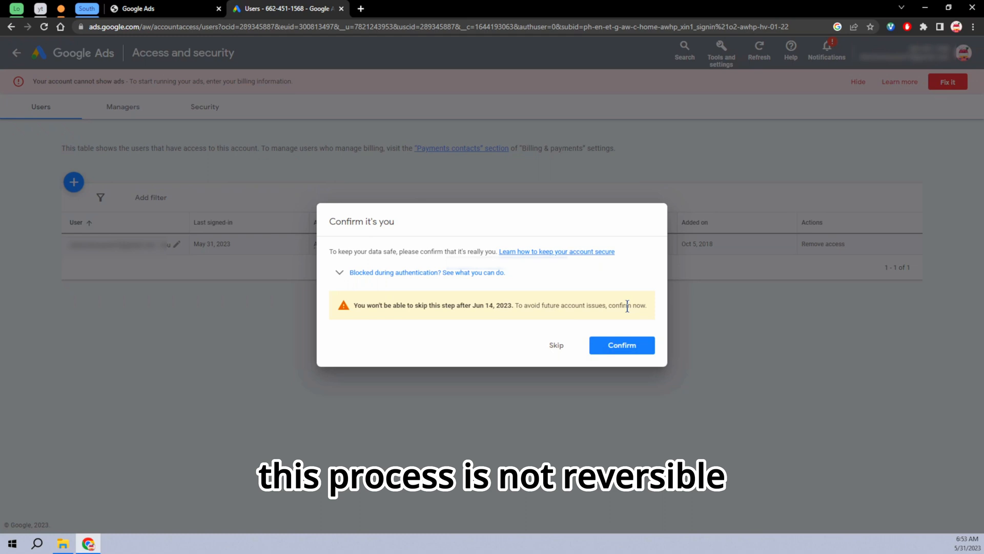
mouse_move(327, 362)
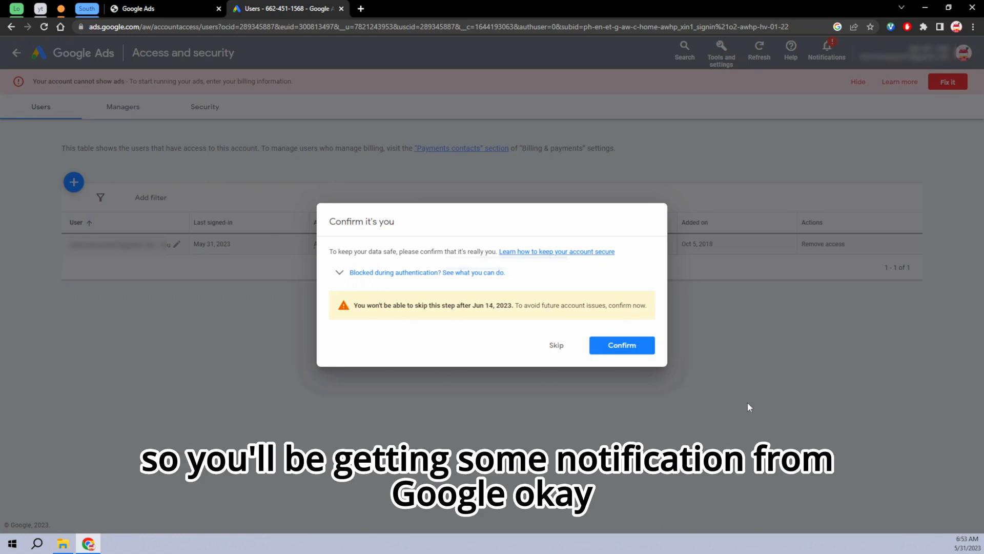
mouse_move(419, 318)
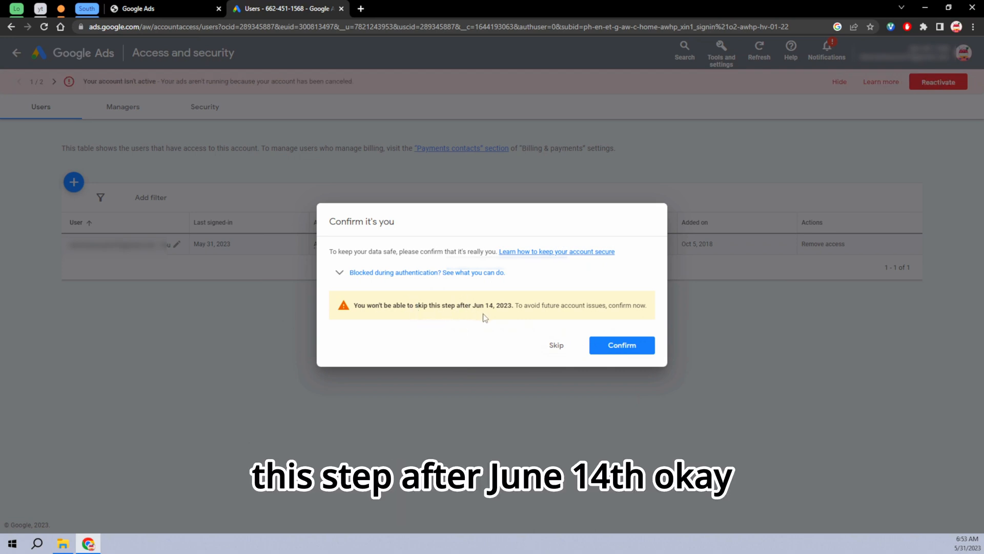
mouse_move(513, 325)
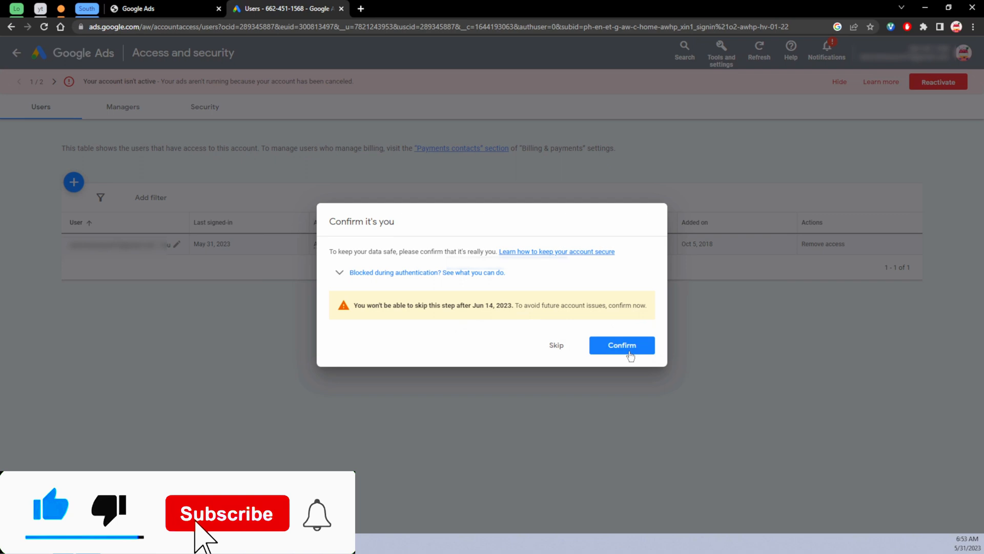
Confirm identity to start the Google phone verification prompt
left_click(621, 346)
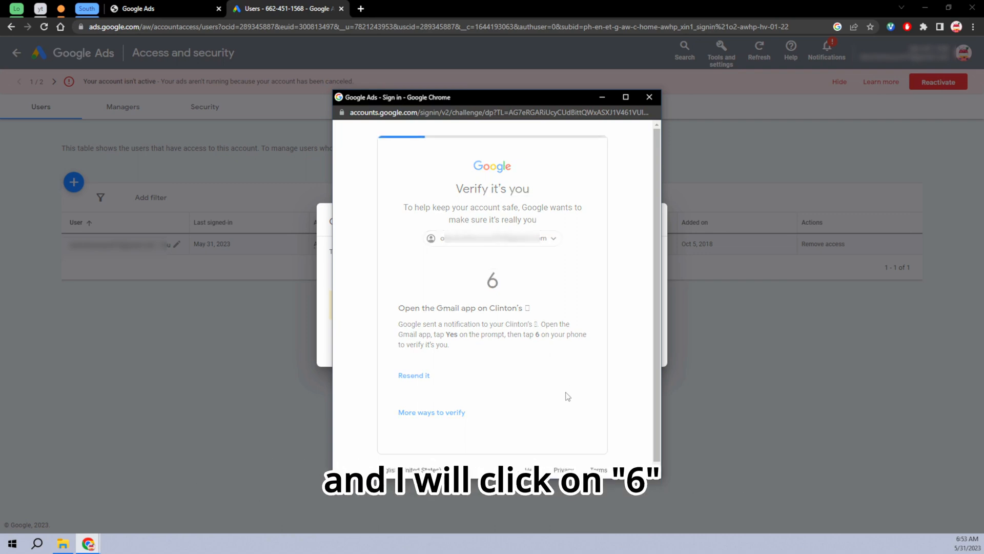
mouse_move(587, 290)
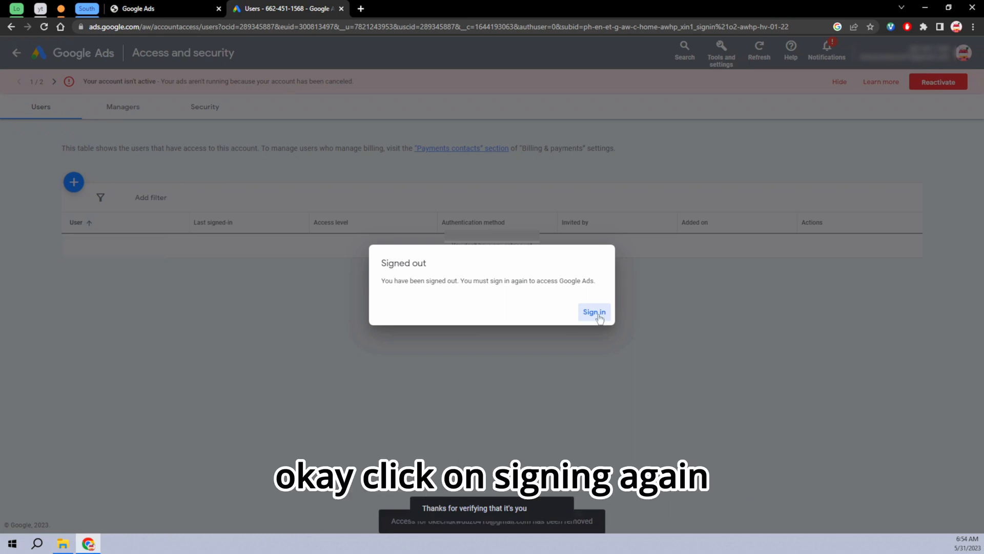
Sign back in from the Signed out dialog to see the remaining two accounts
left_click(593, 312)
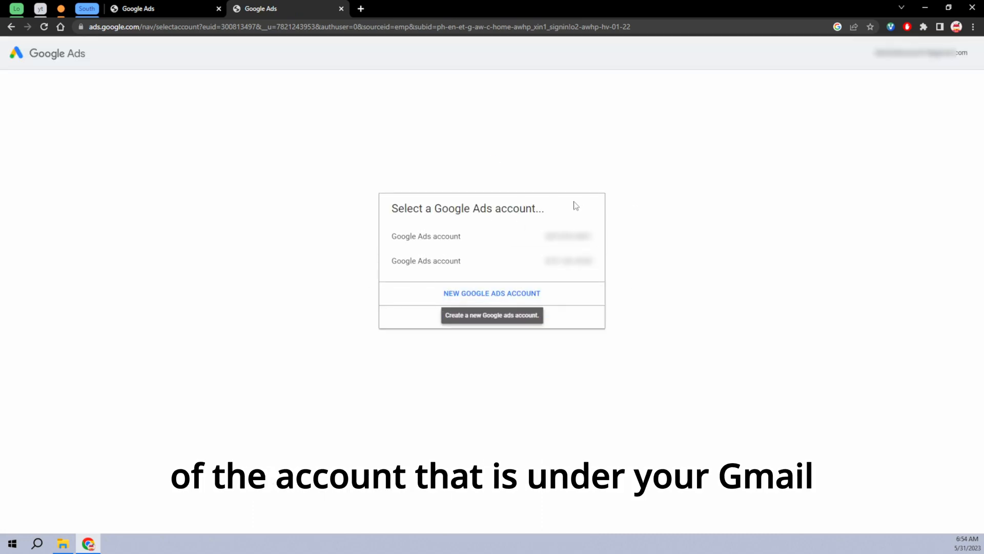
mouse_move(791, 145)
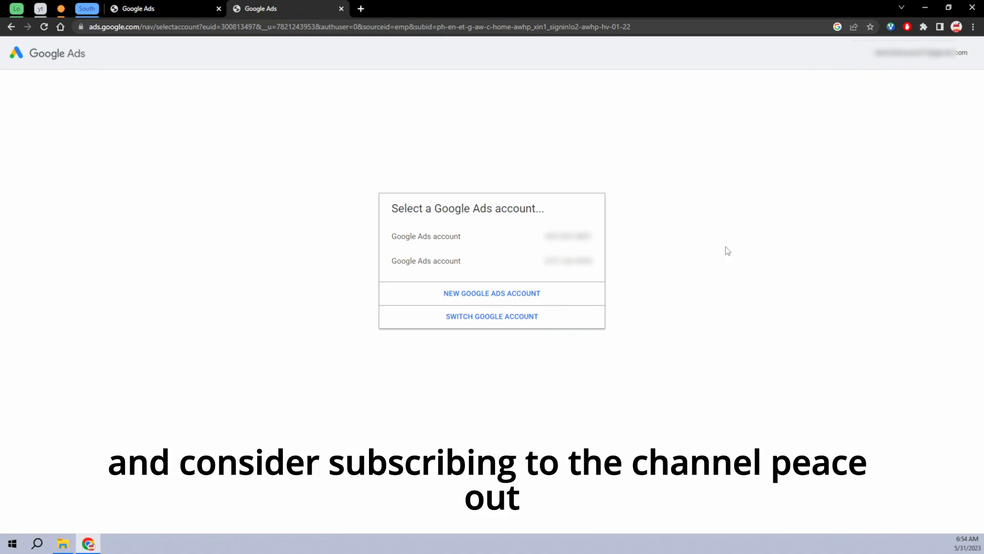
mouse_move(820, 386)
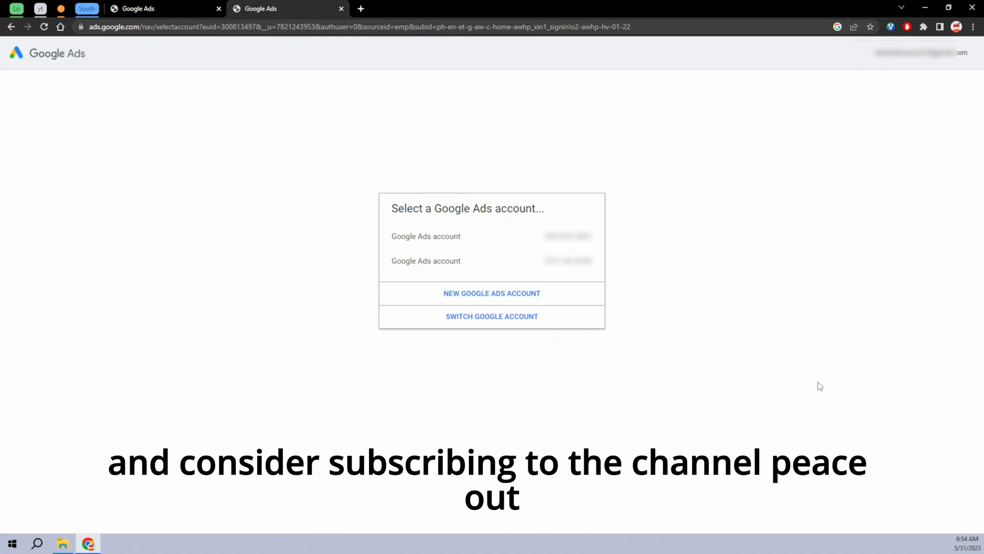